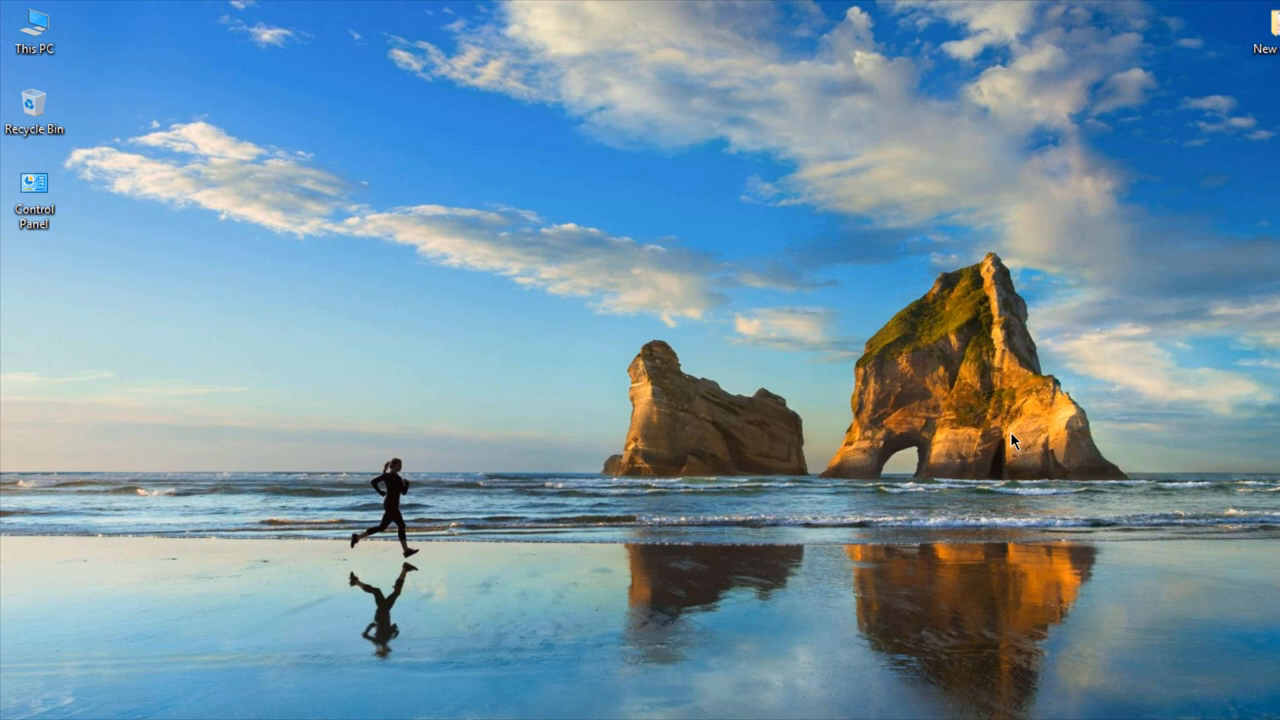
mouse_move(916, 332)
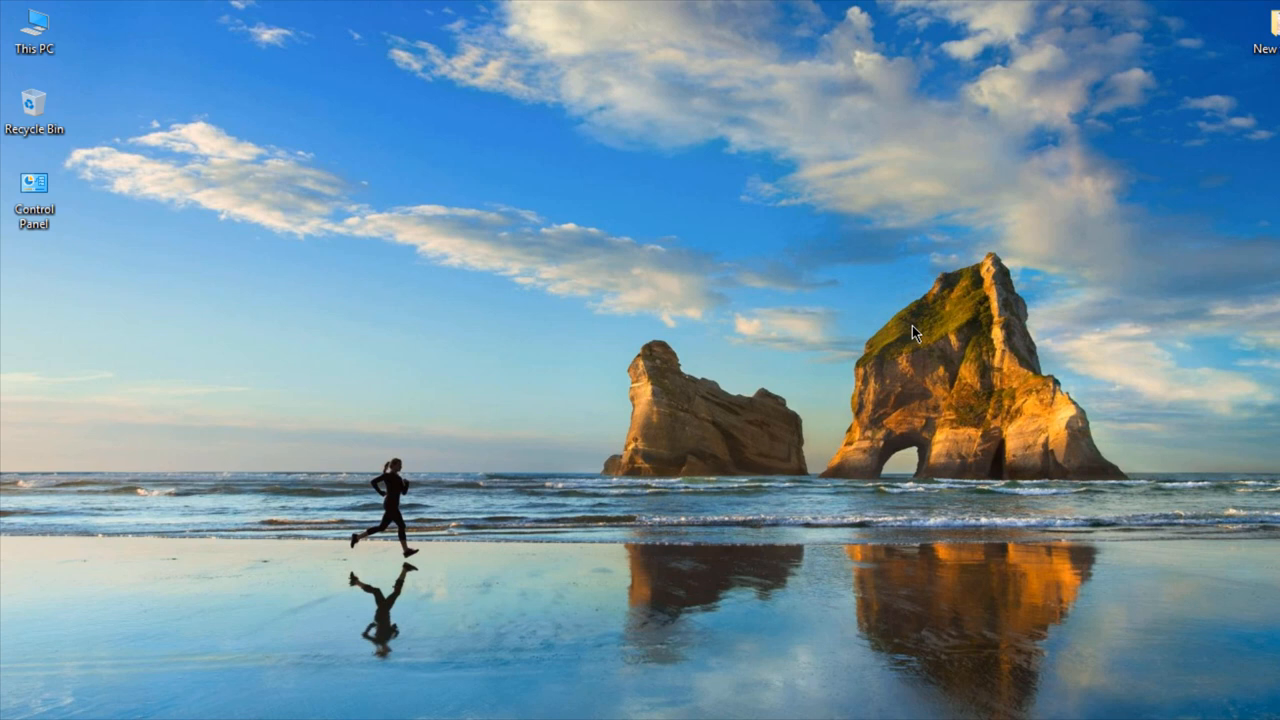
mouse_move(722, 264)
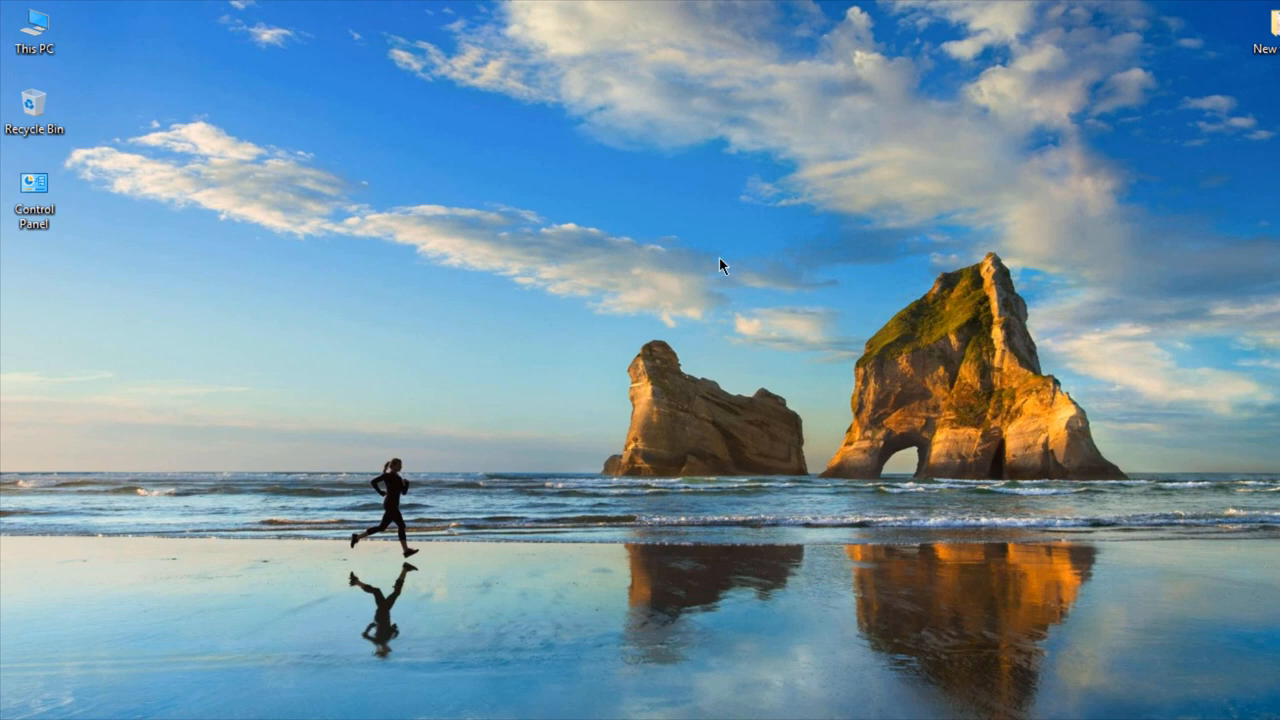
mouse_move(240, 540)
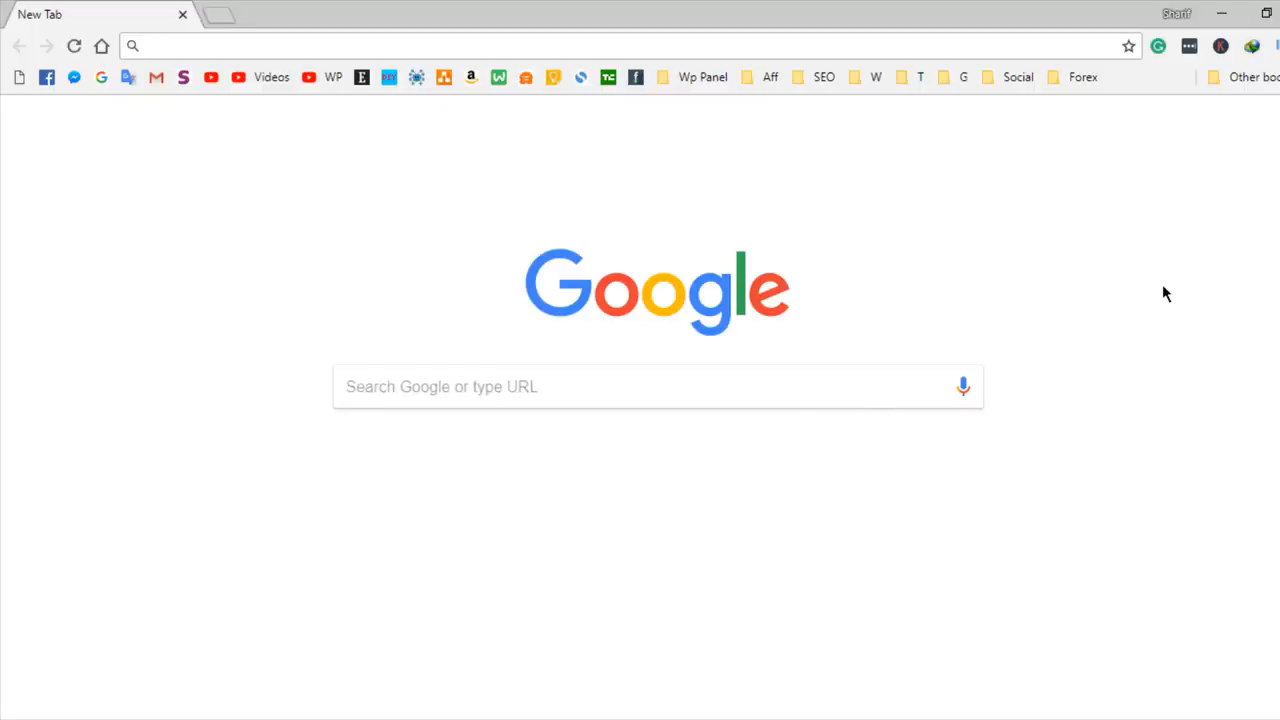
- Reach Chrome's Extensions page via the menu's More tools entry
click(1188, 46)
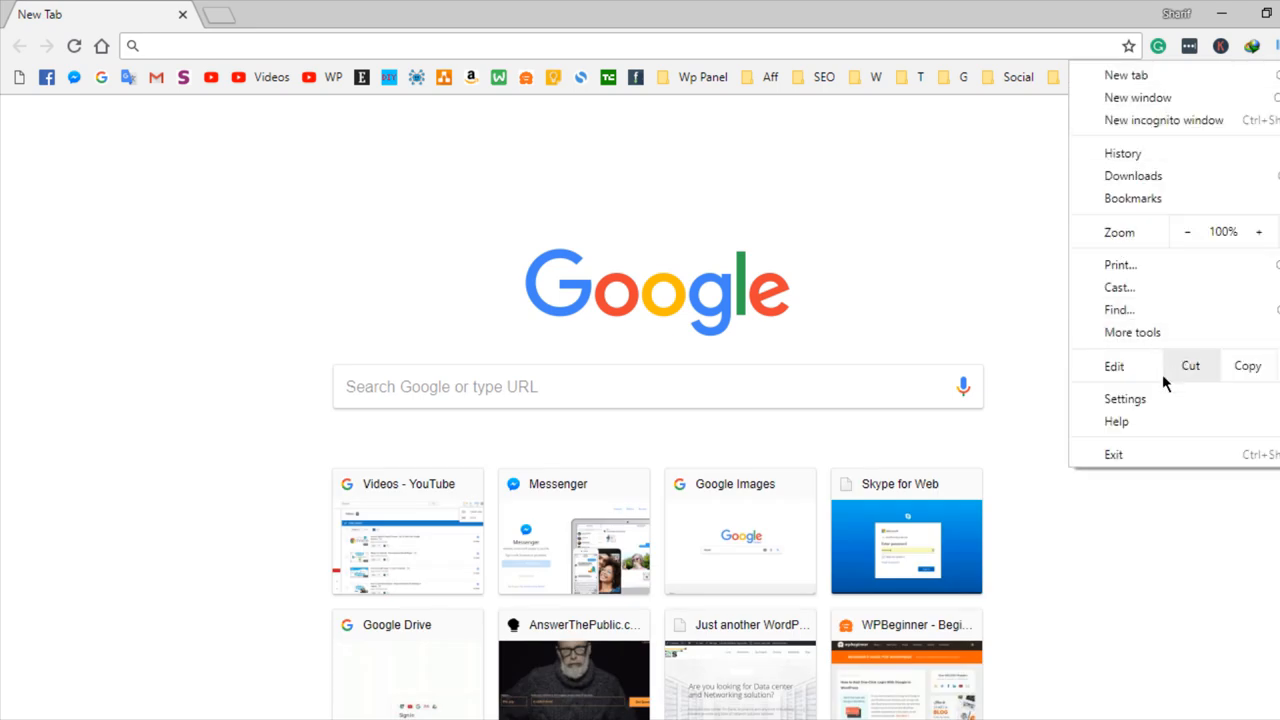
mouse_move(1156, 338)
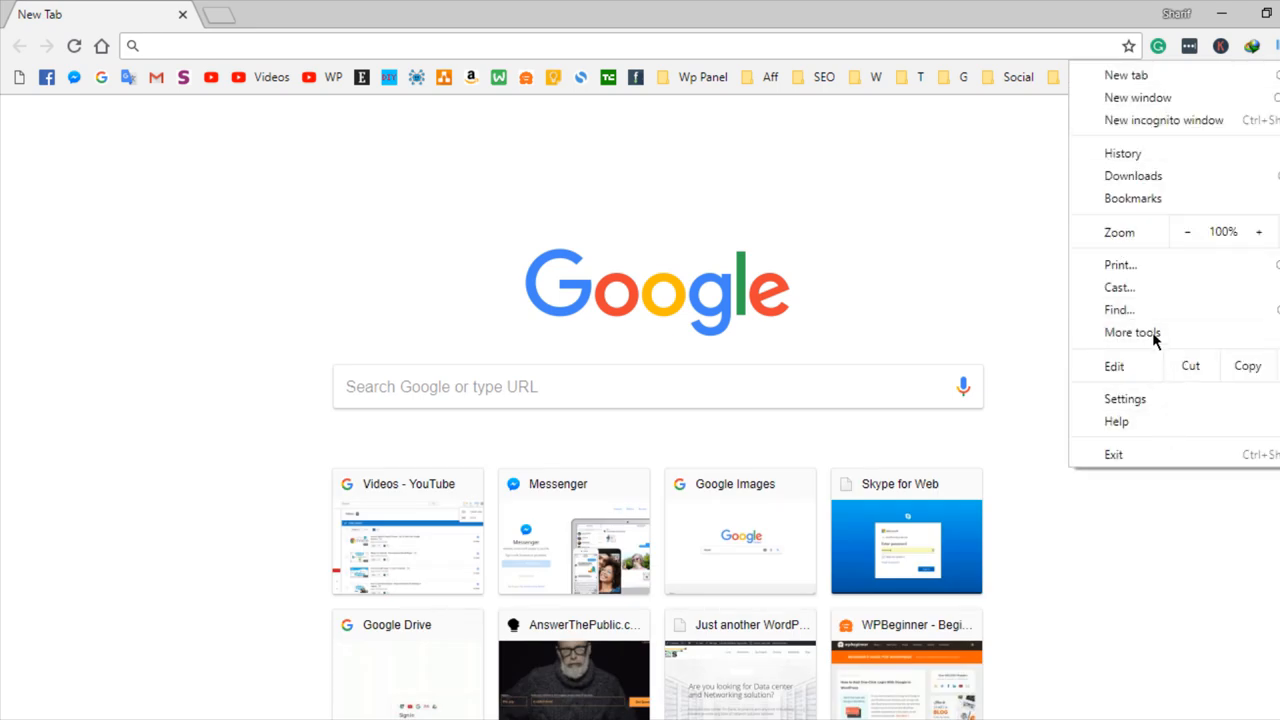
click(1132, 332)
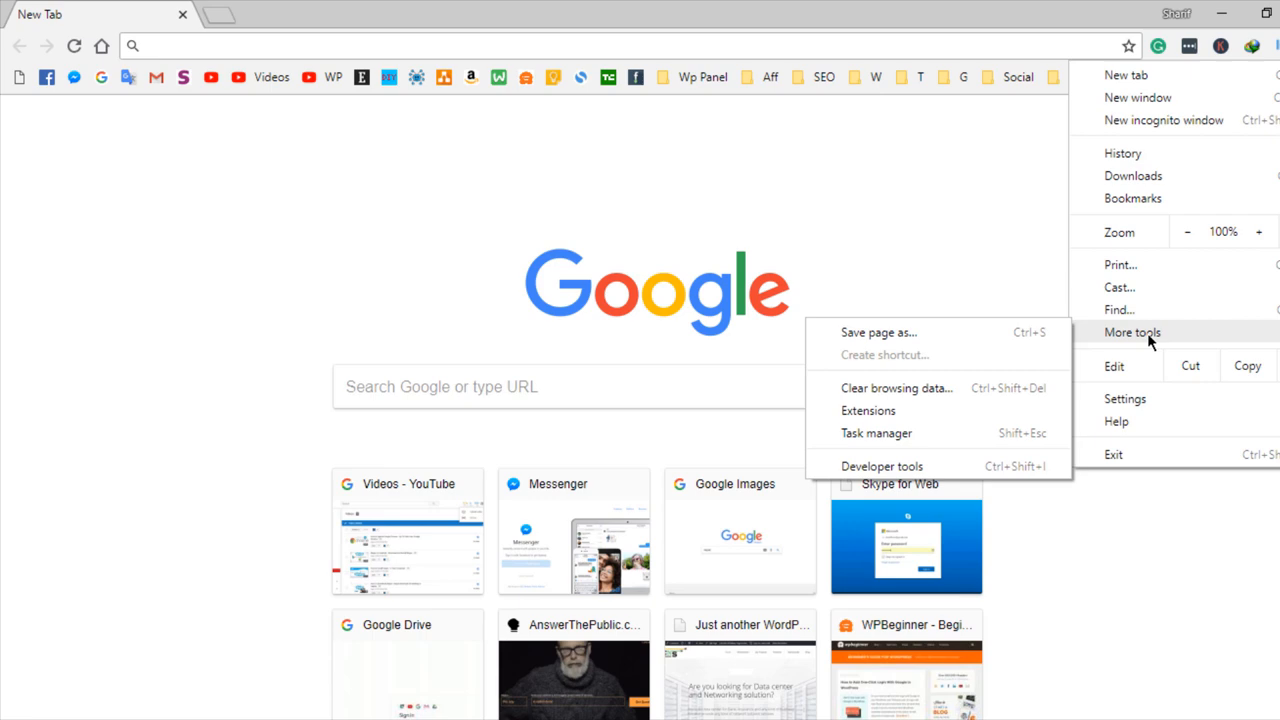
mouse_move(876, 432)
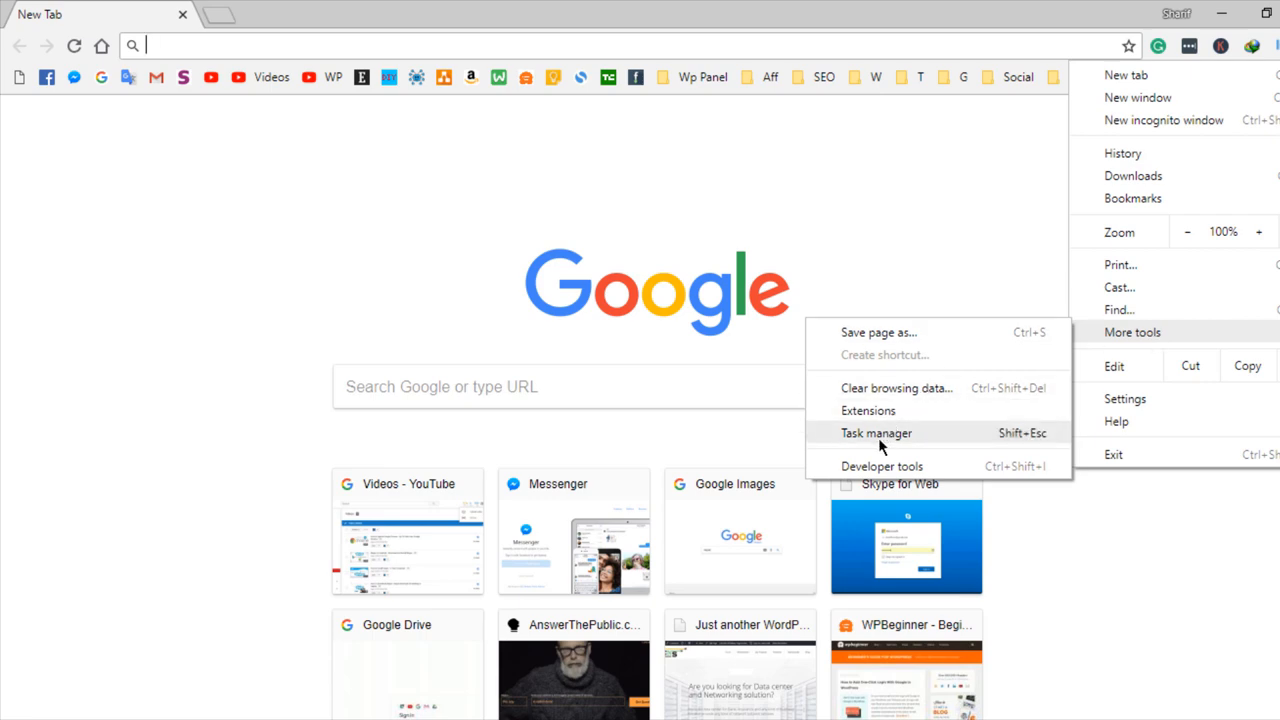
click(868, 410)
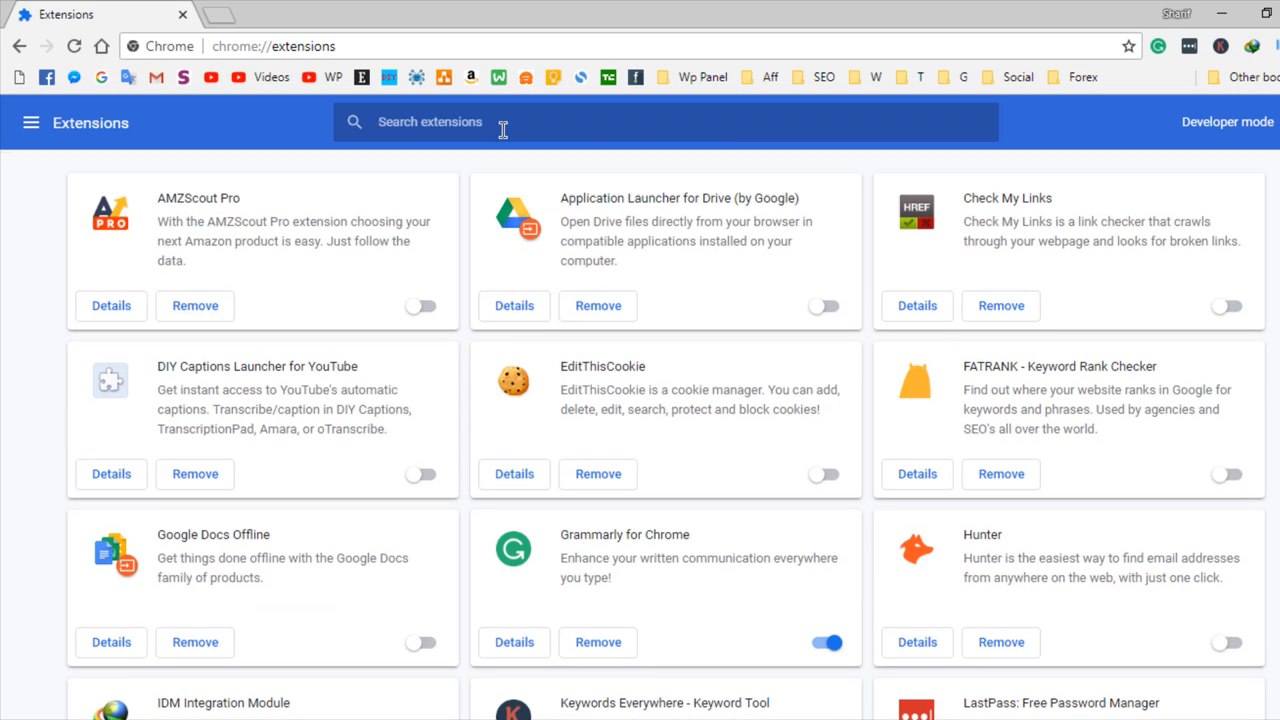
- Go to the Chrome Web Store from the Extensions side panel
scroll(down, 3)
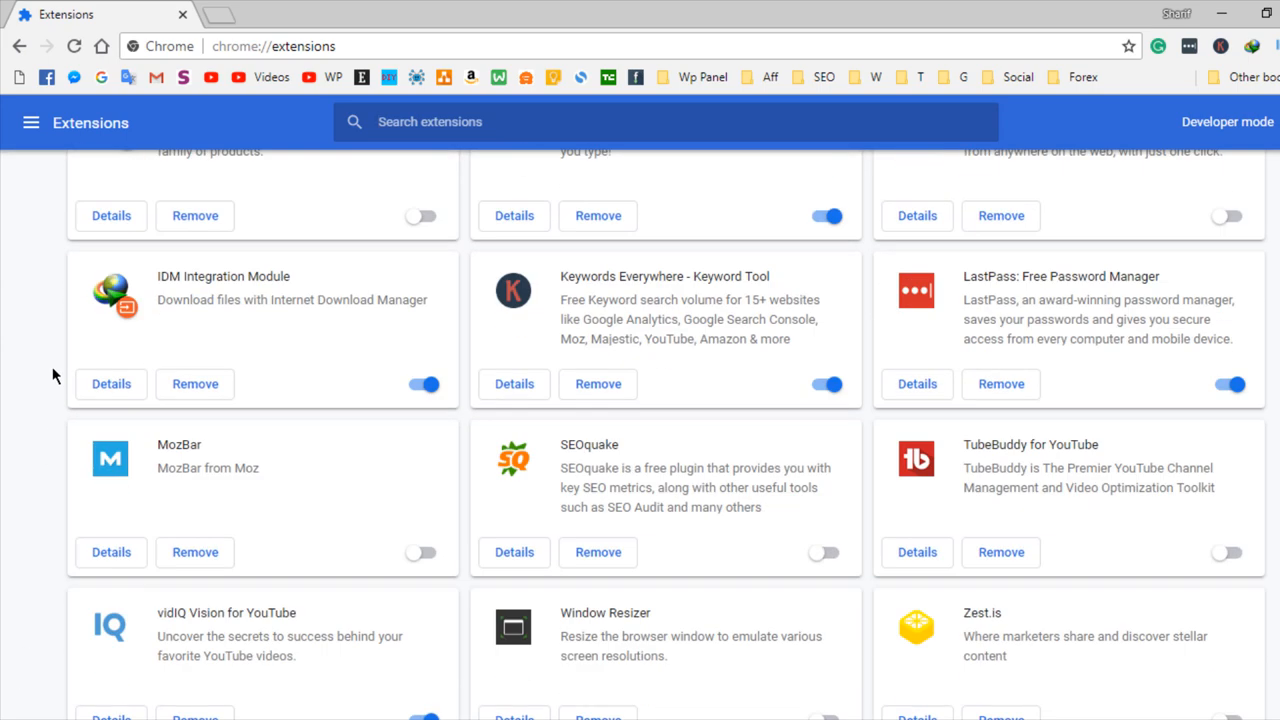
click(32, 122)
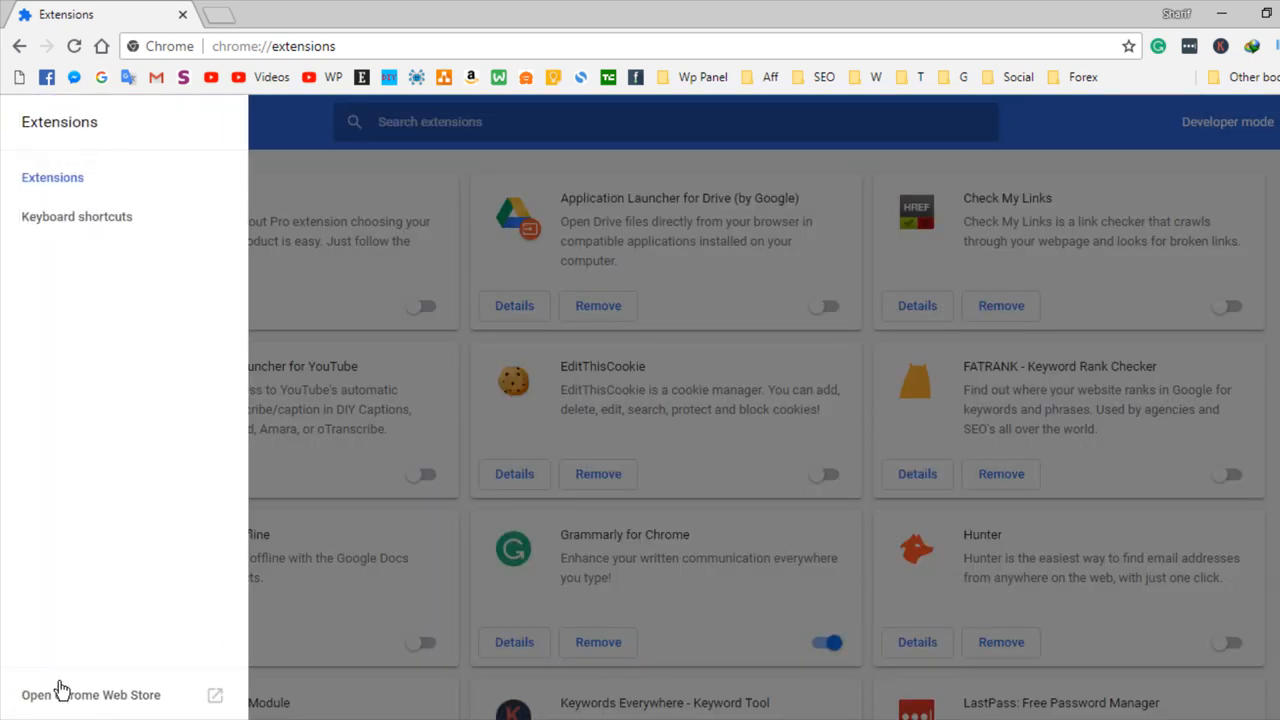
click(90, 694)
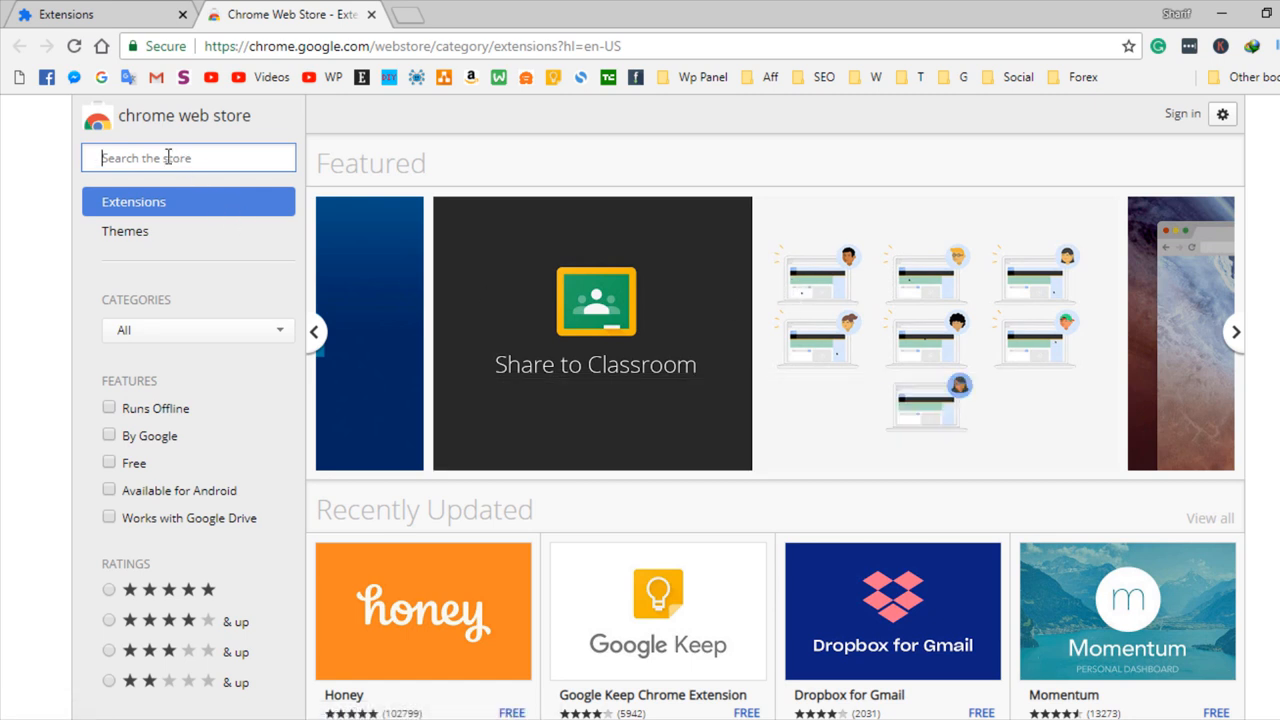
- Search the store for 'skype' and add the Skype extension to Chrome
text(skype)
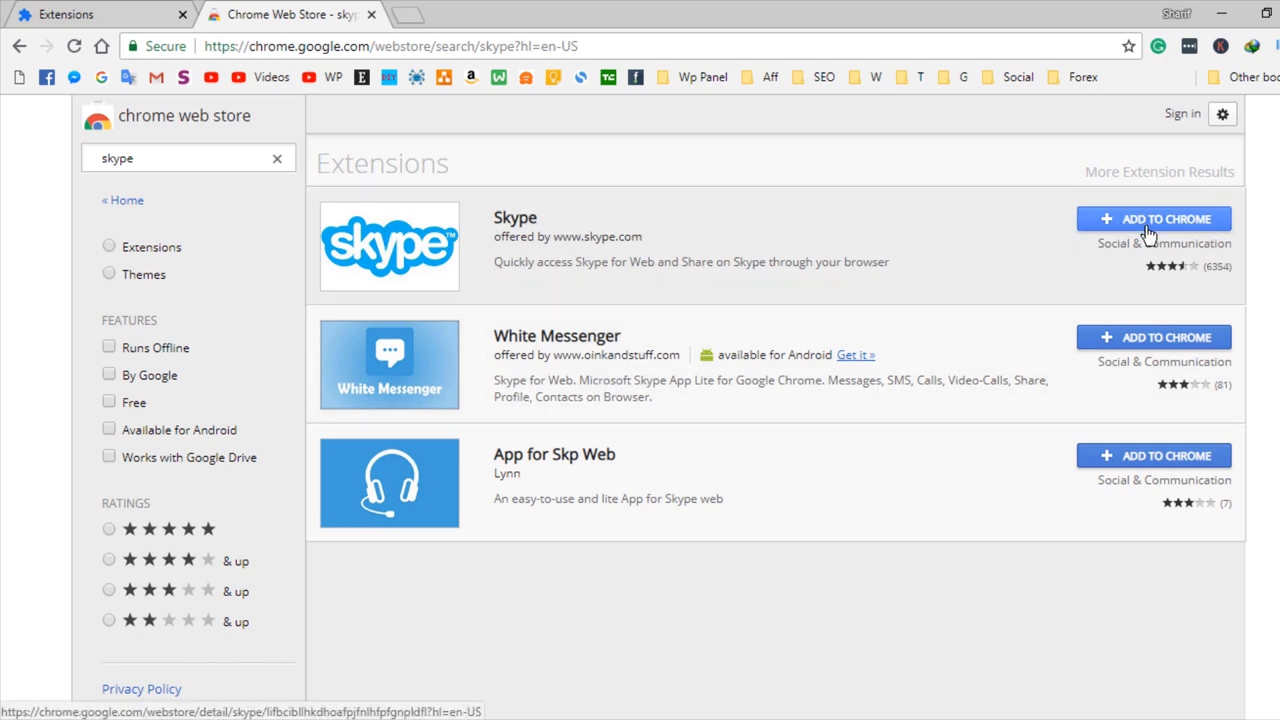
click(1152, 218)
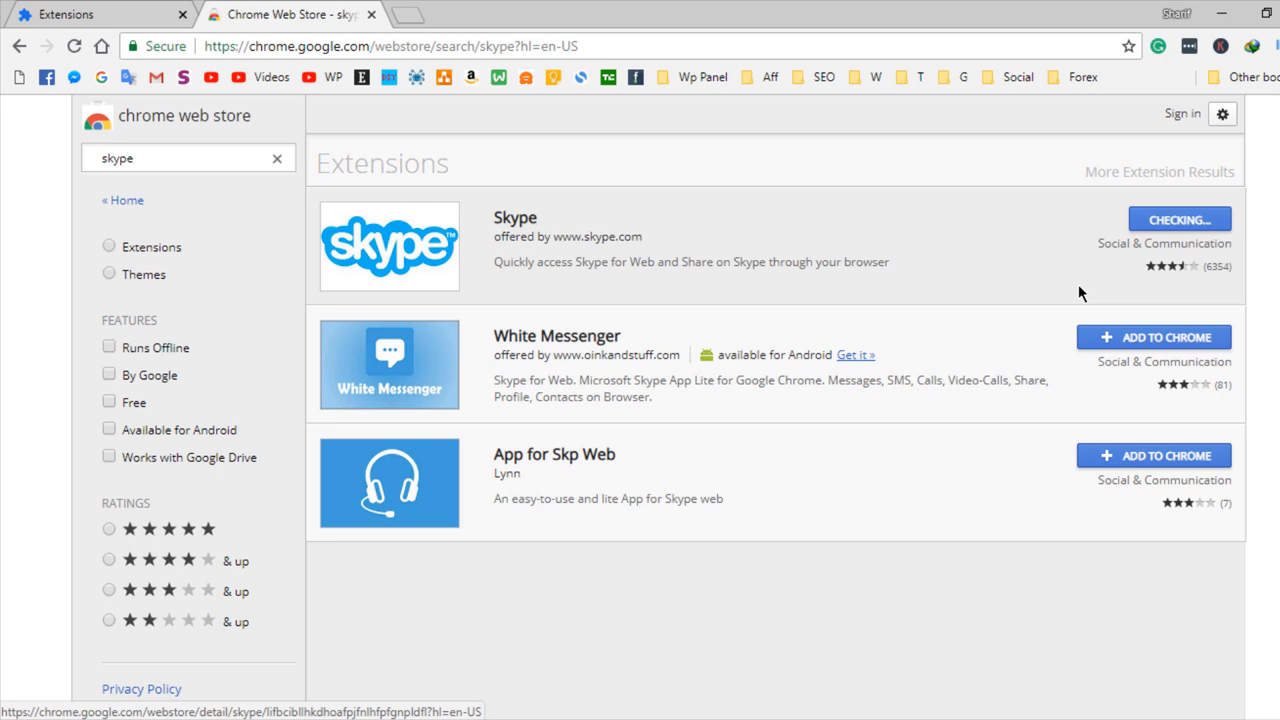
mouse_move(688, 212)
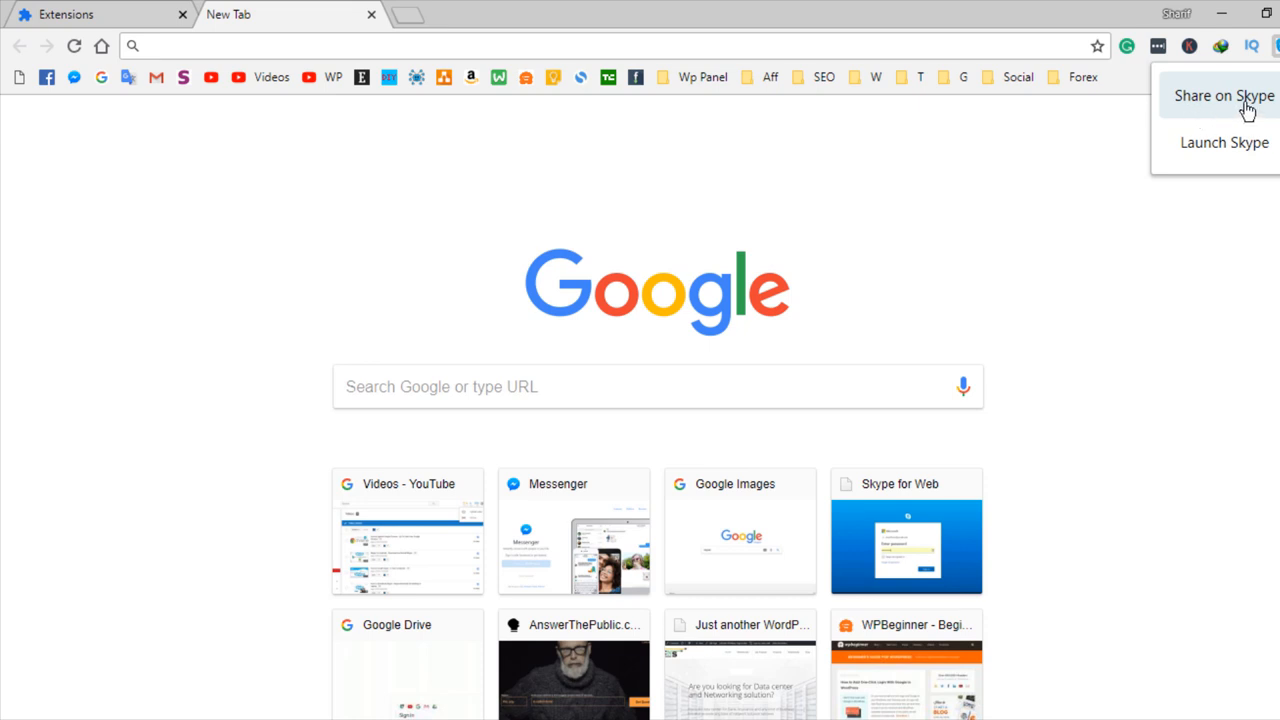
mouse_move(1152, 224)
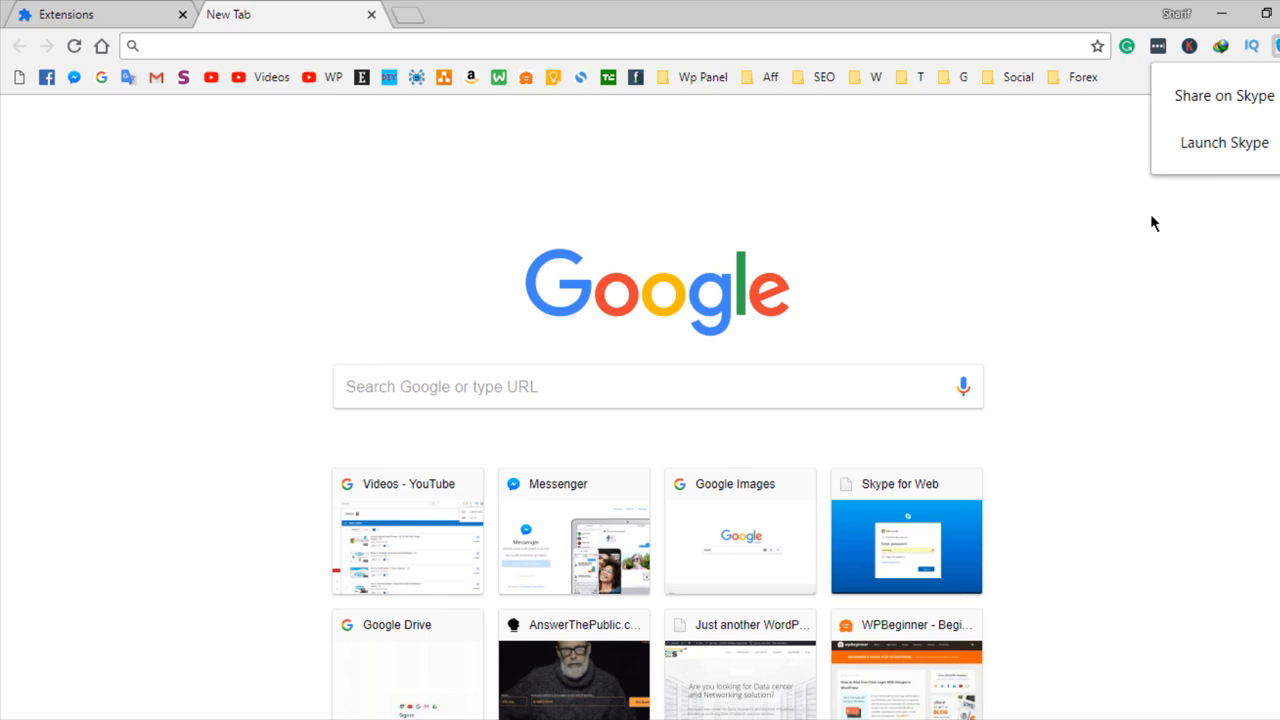
mouse_move(1196, 142)
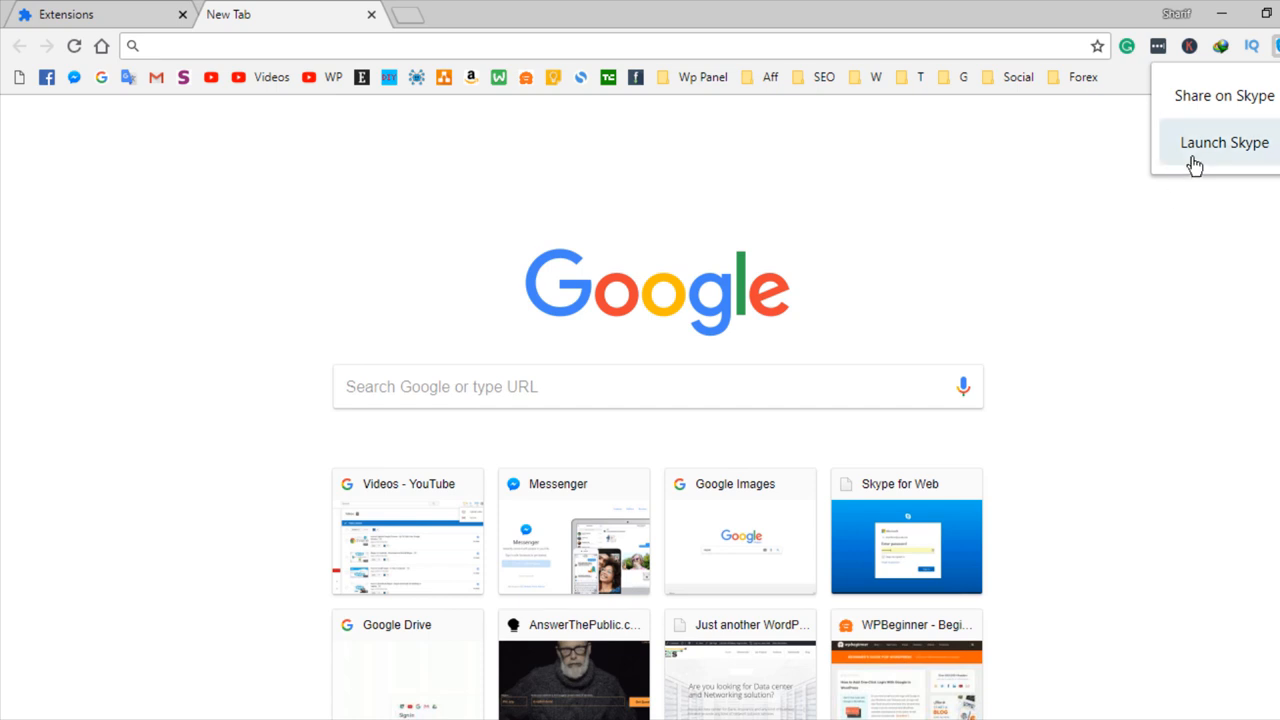
- Launch the installed Skype extension from the toolbar, bringing up the Microsoft sign-in window
click(1224, 142)
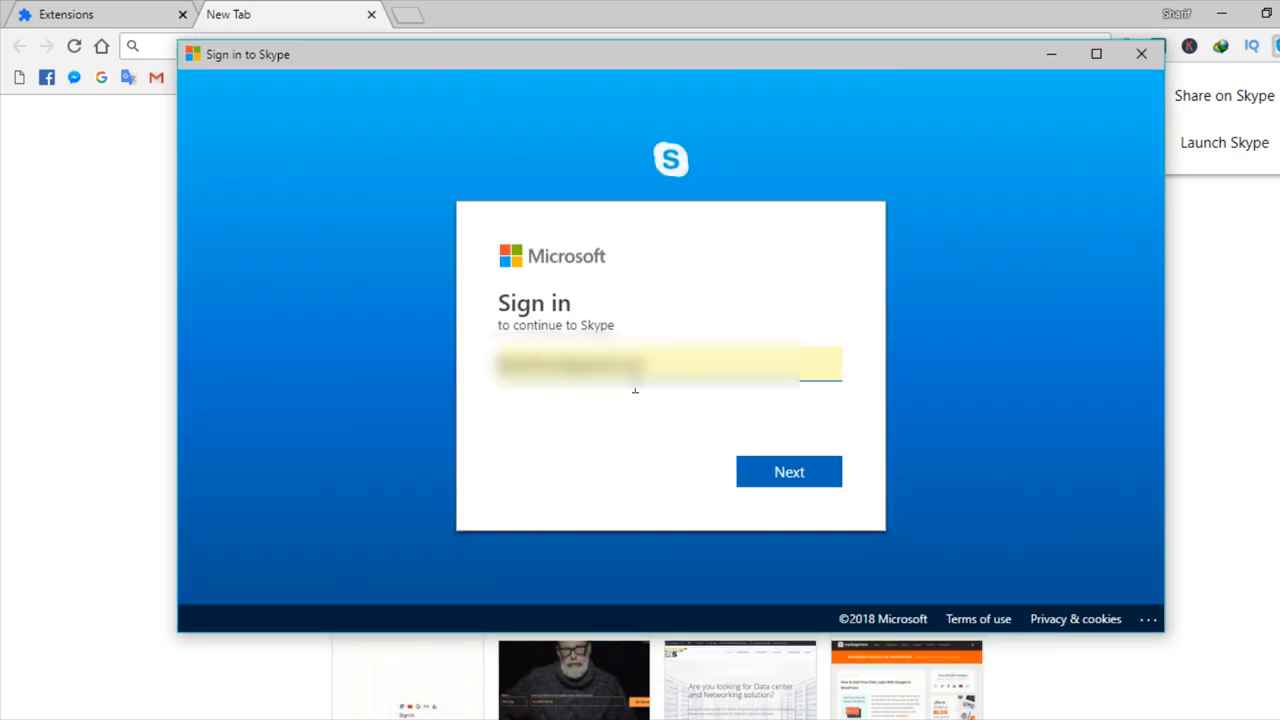
mouse_move(510, 392)
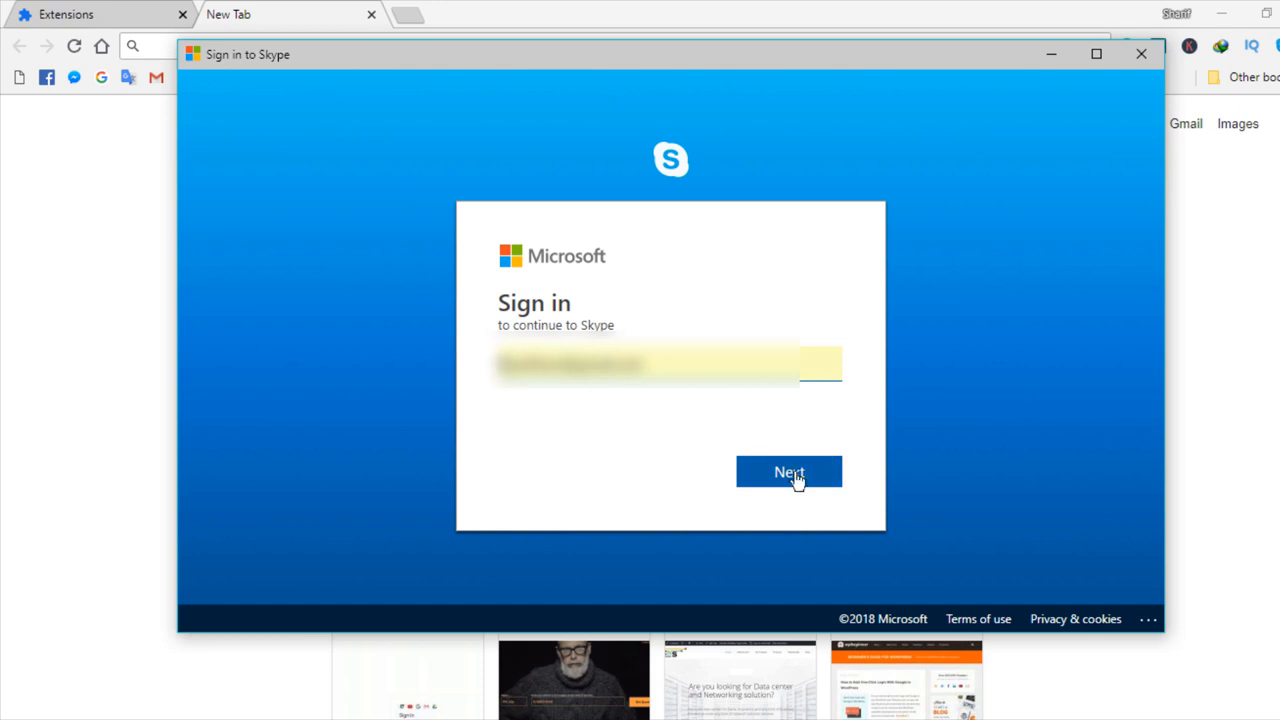
- Submit the Microsoft account email and password to sign in to Skype
click(788, 472)
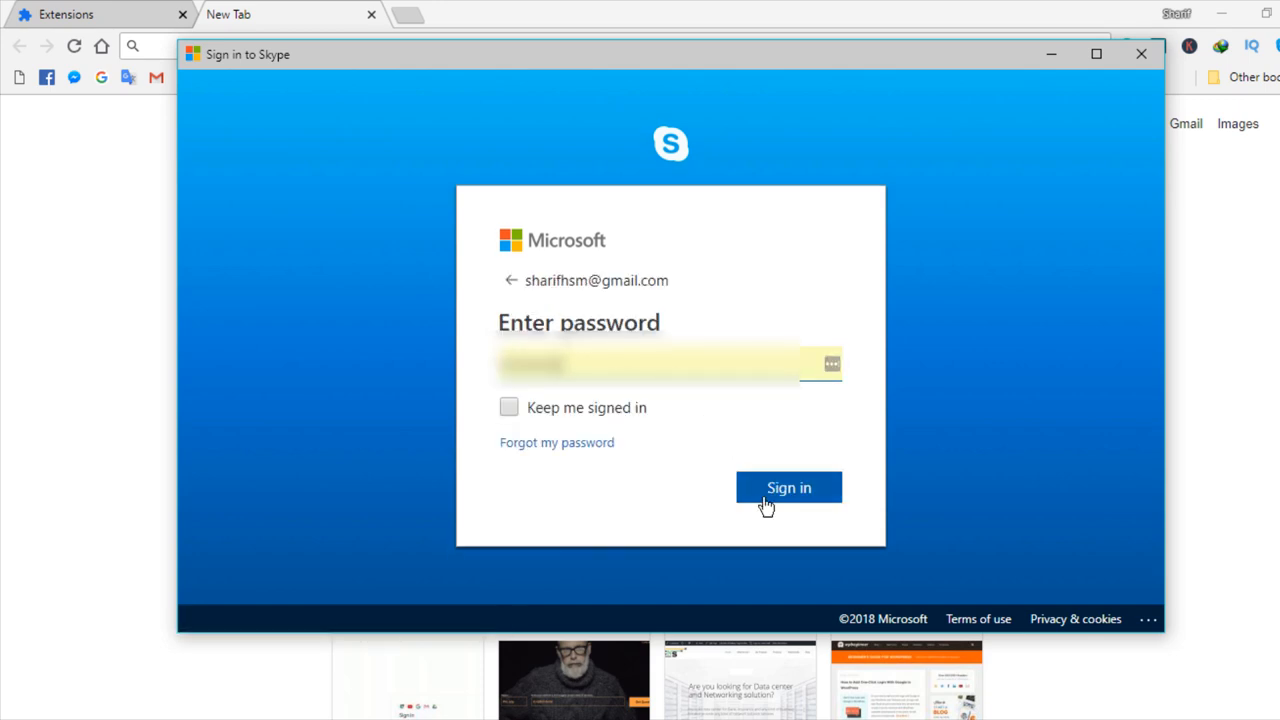
click(788, 488)
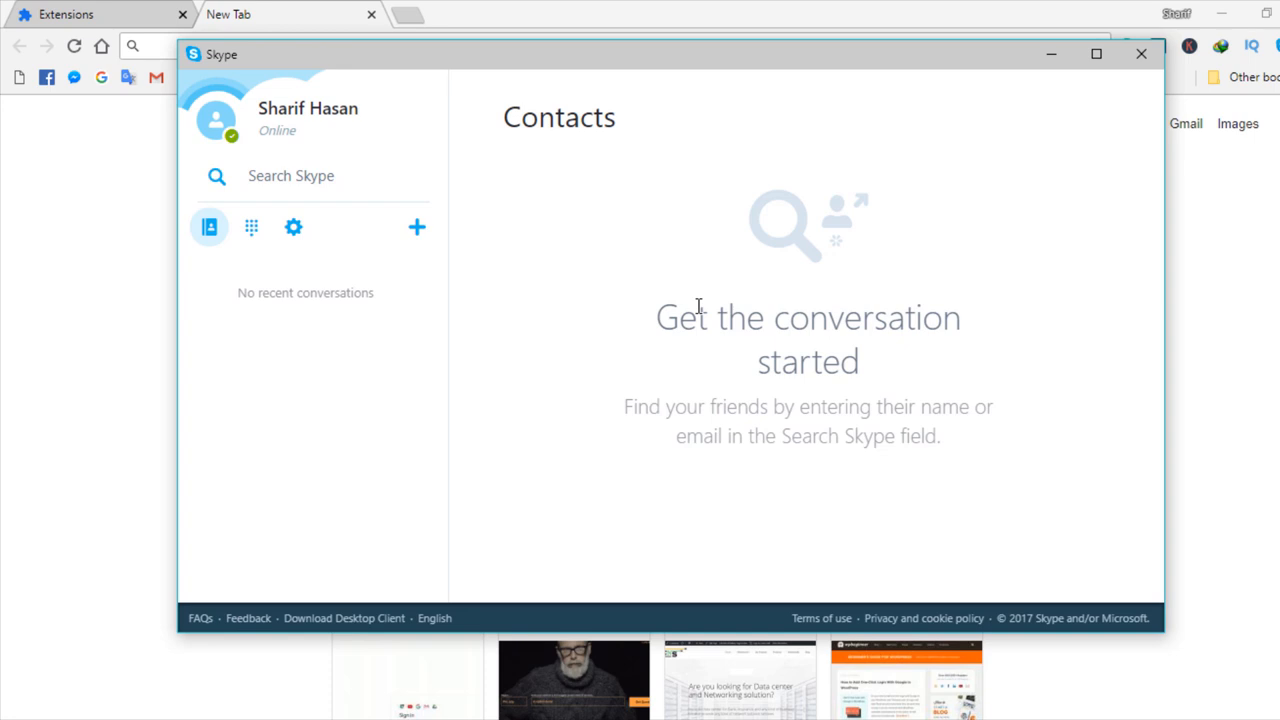
mouse_move(800, 64)
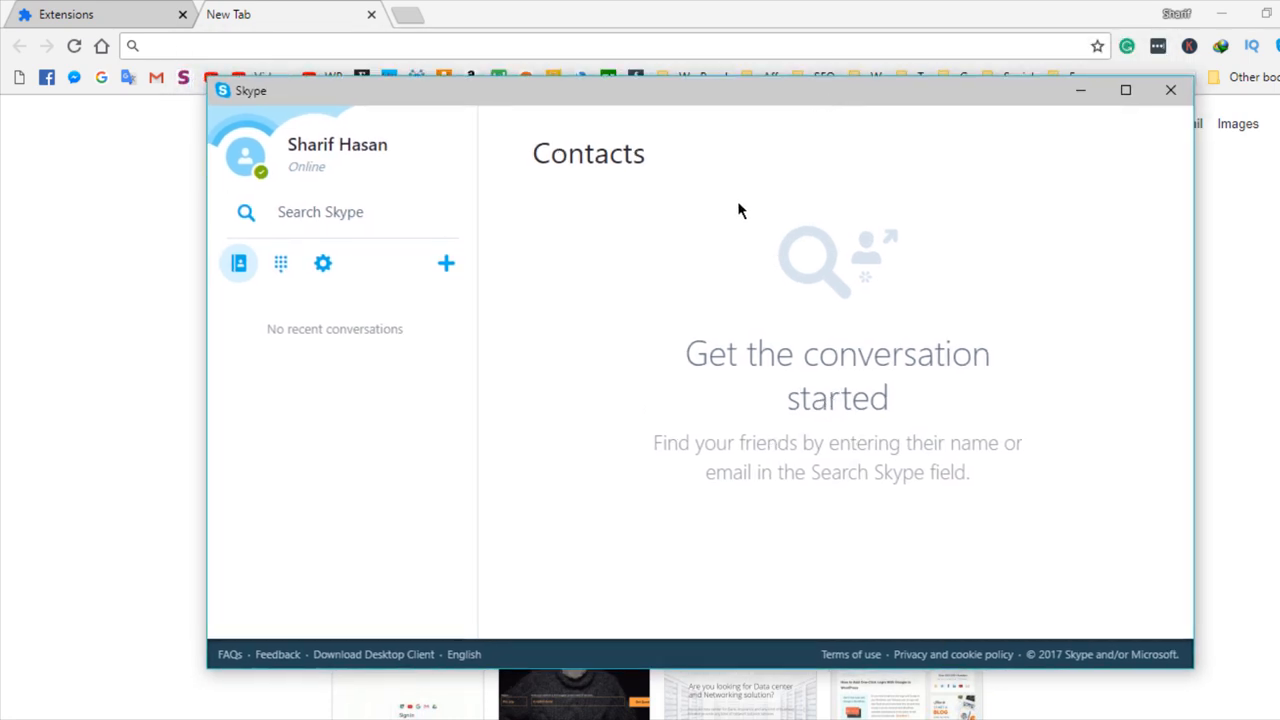
- Put away the signed-in Skype Contacts window, returning to Chrome's new tab
click(1170, 90)
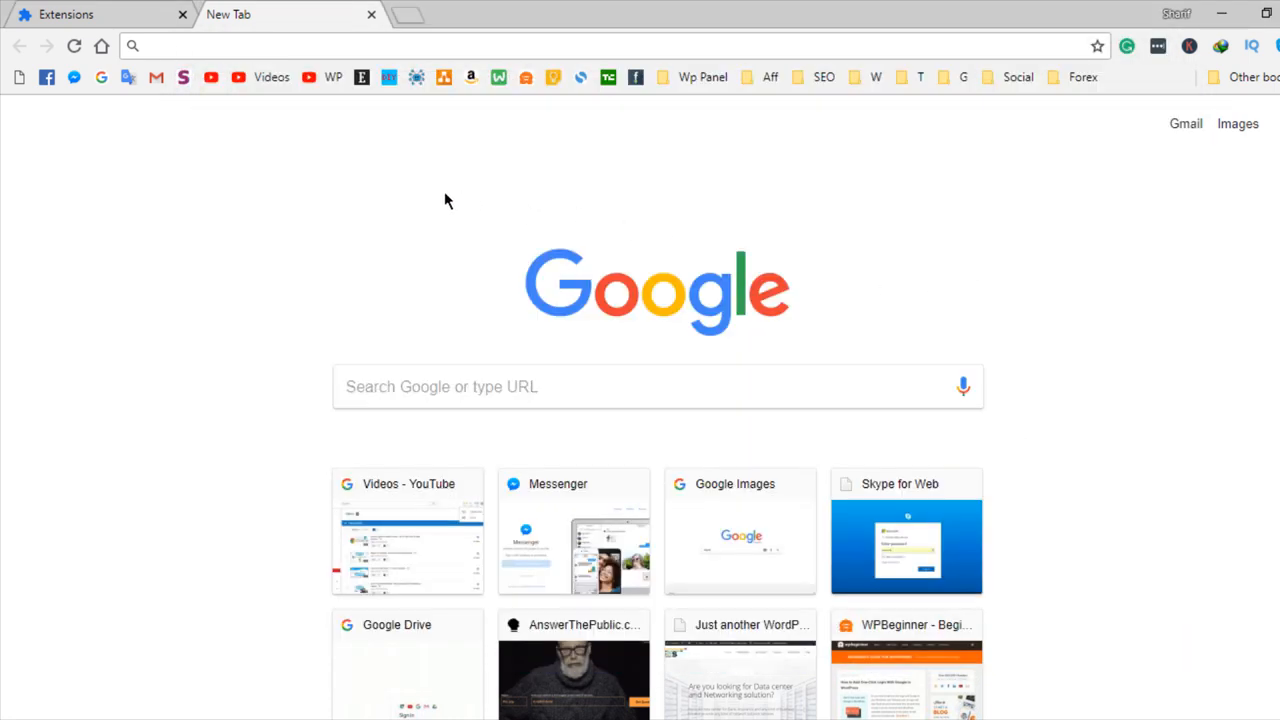